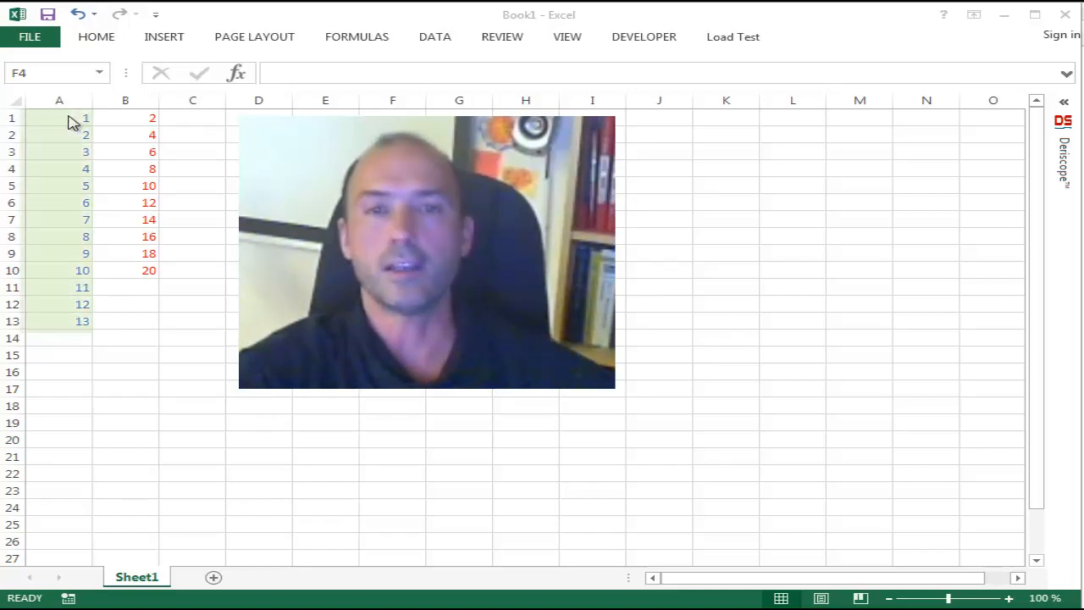
Step: Inspect the doubling array formula in B1:B10 against the thirteen inputs, then edit it
{"action": "left_click", "coordinate": [58, 117]}
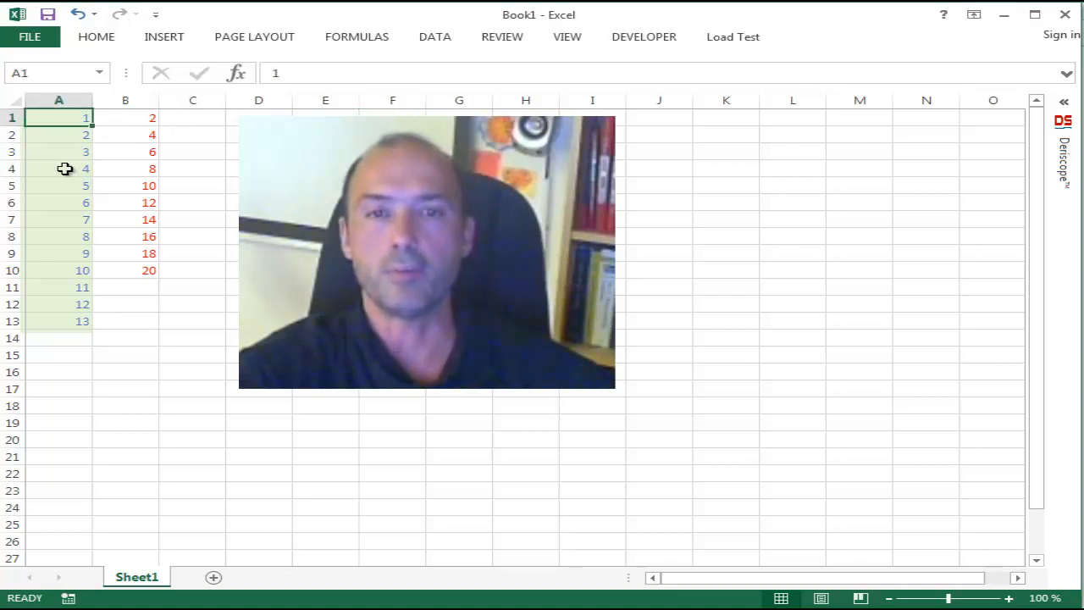
{"action": "left_click", "coordinate": [58, 320]}
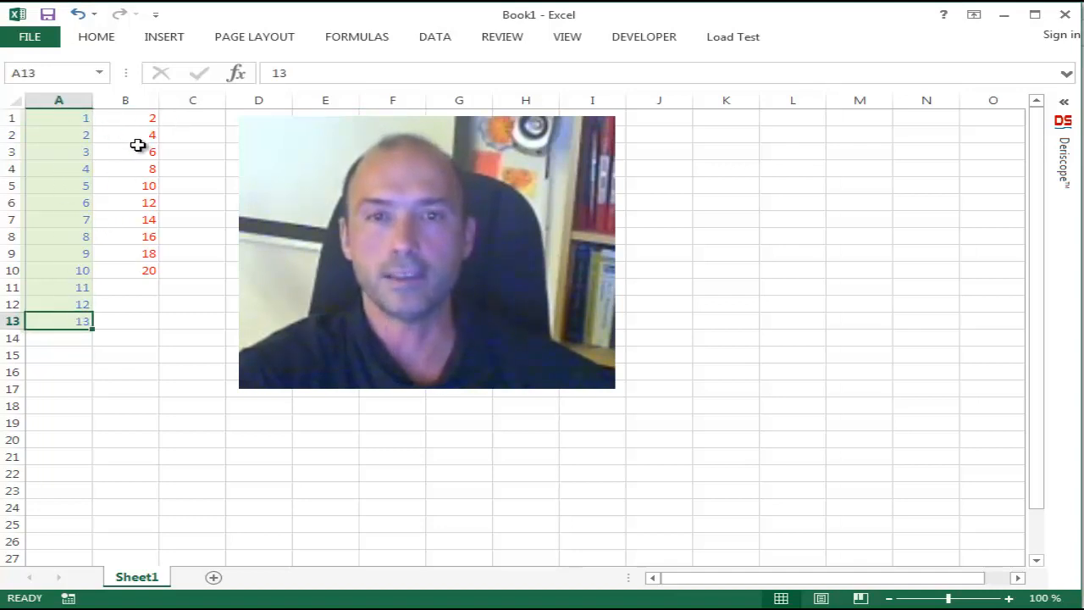
{"action": "left_click_drag", "start_coordinate": [125, 118], "coordinate": [125, 270]}
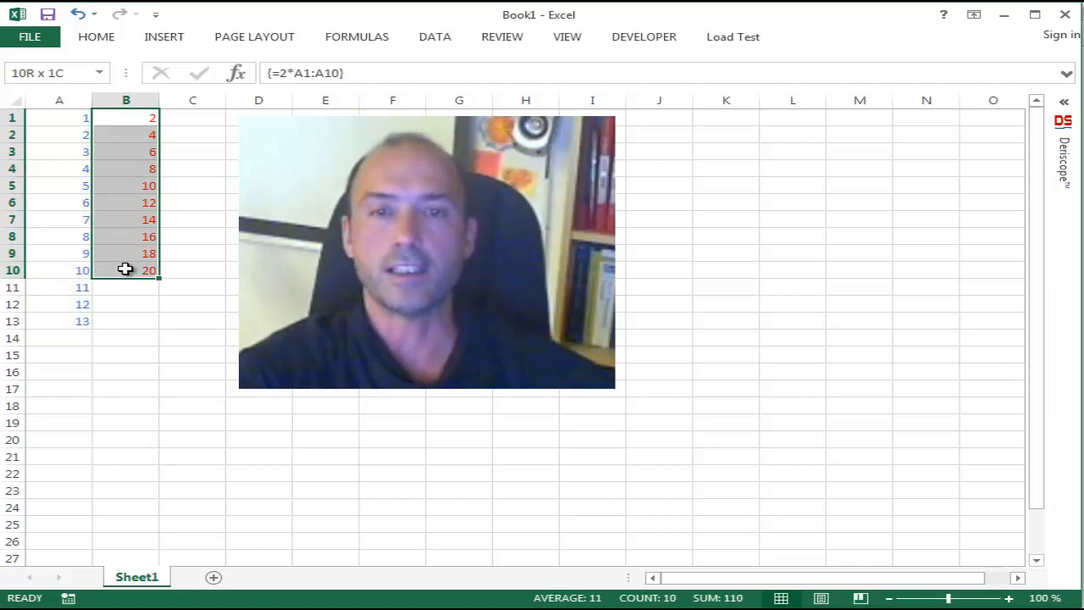
{"action": "left_click", "coordinate": [126, 117]}
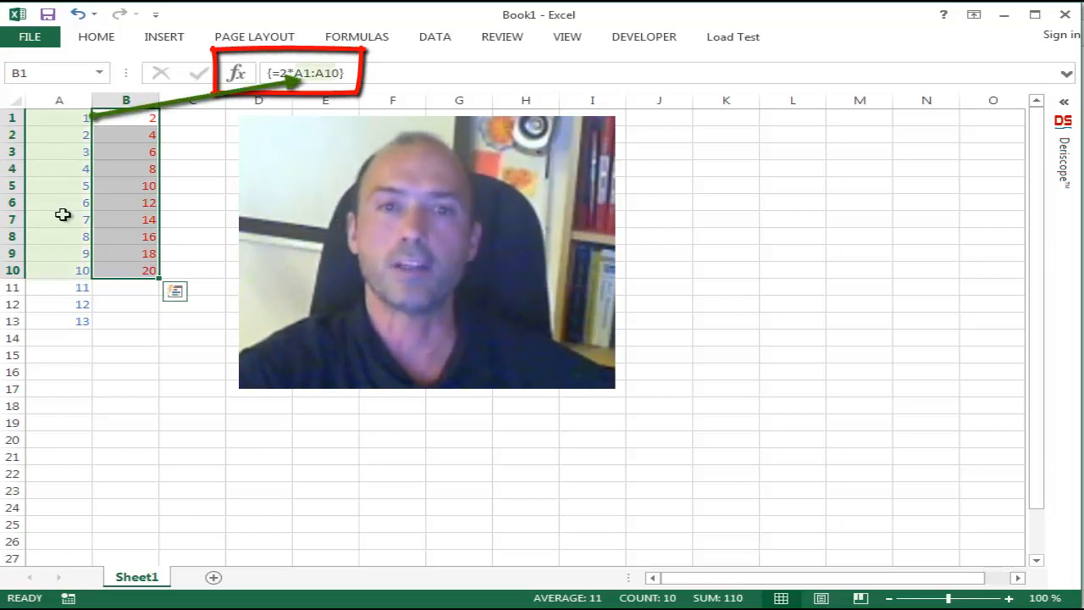
{"action": "left_click", "coordinate": [259, 219]}
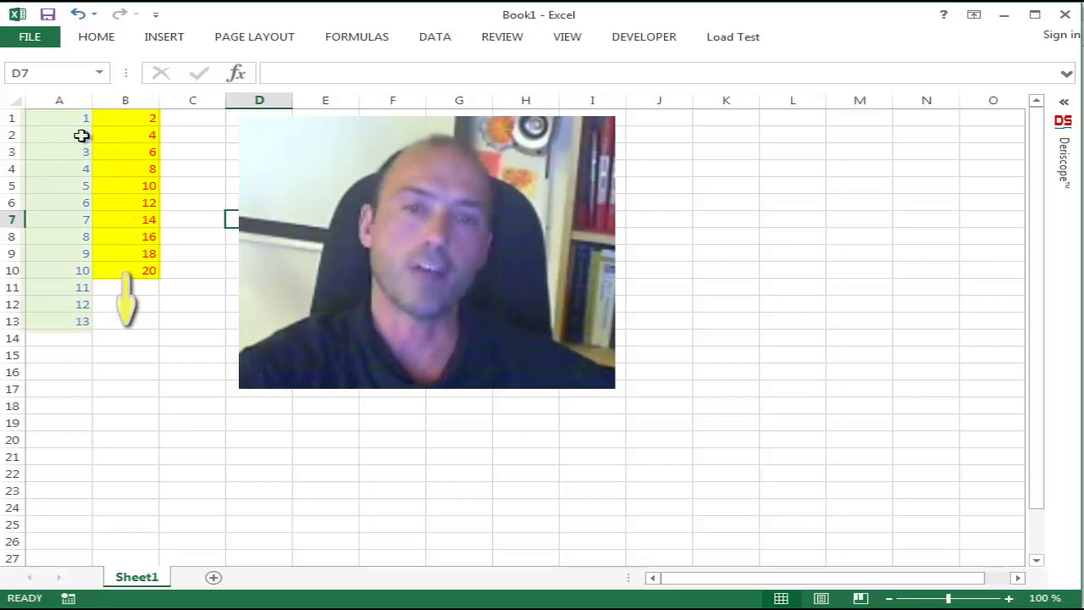
{"action": "mouse_move", "coordinate": [73, 273]}
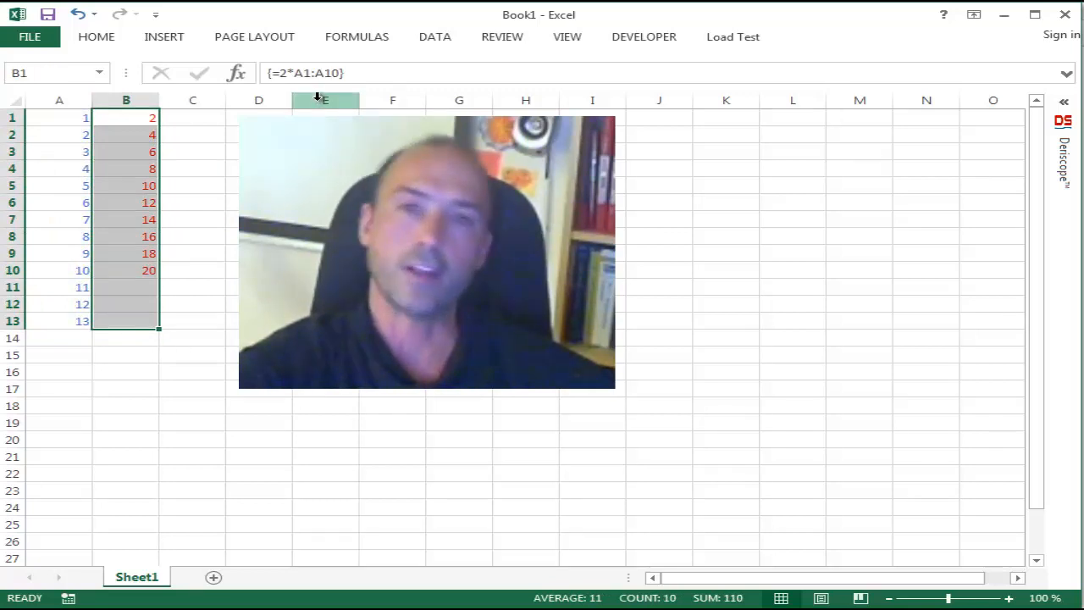
{"action": "mouse_move", "coordinate": [396, 73]}
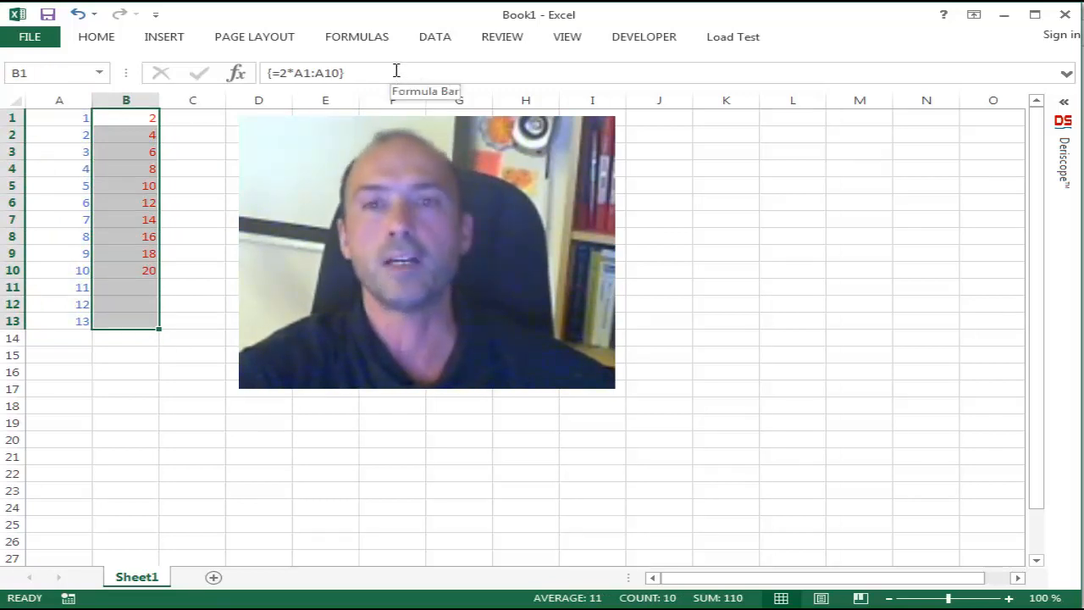
{"action": "left_click", "coordinate": [318, 73]}
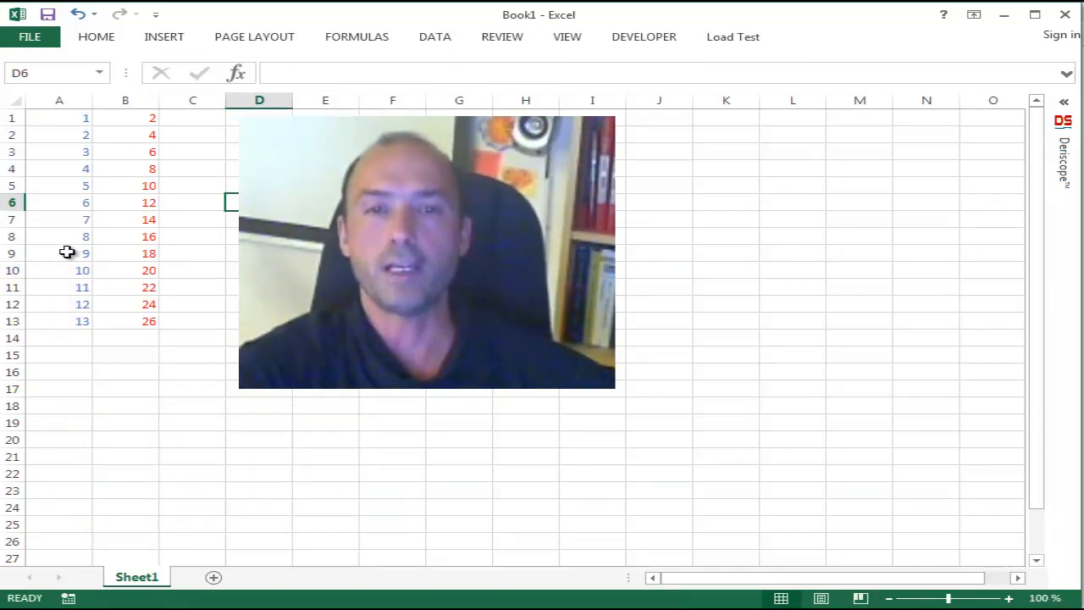
Step: Clear A9:A13 so B9:B13 show zeros, then reopen the array formula
{"action": "left_click_drag", "start_coordinate": [59, 253], "coordinate": [74, 321]}
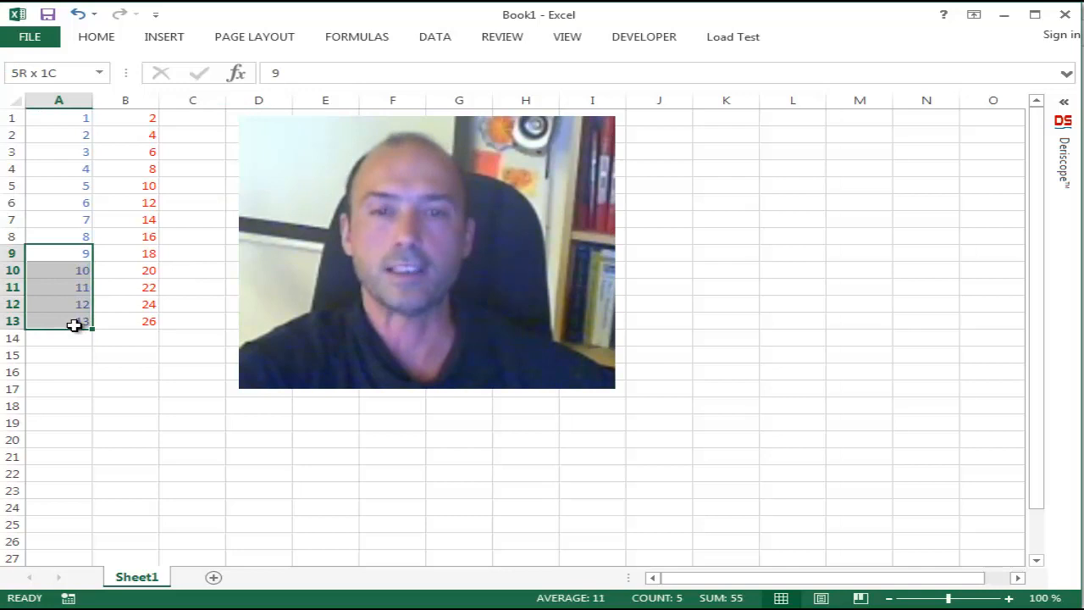
{"action": "key", "text": "Delete"}
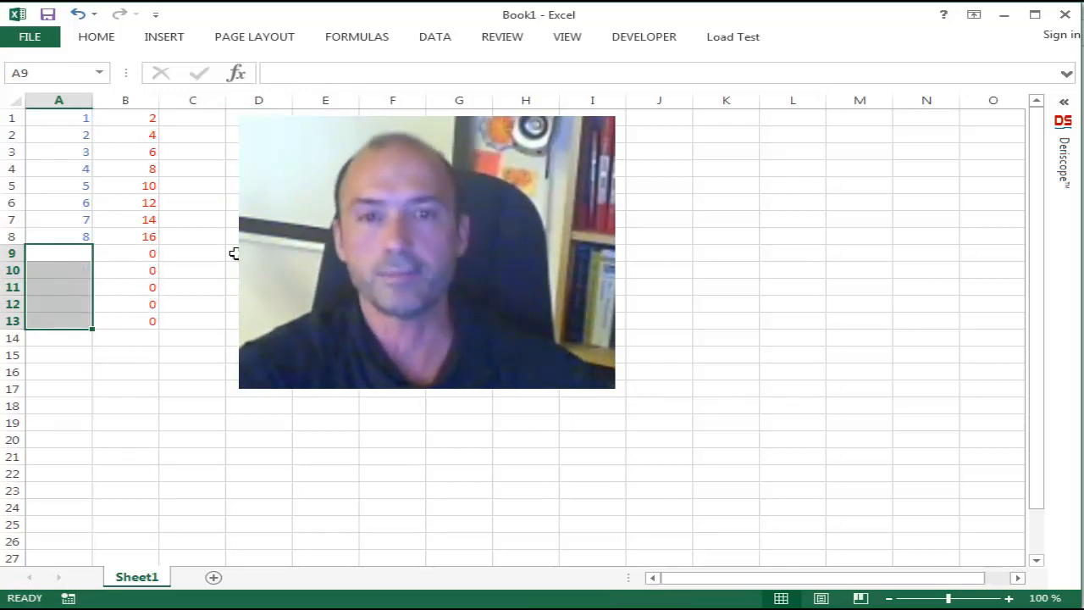
{"action": "left_click", "coordinate": [259, 219]}
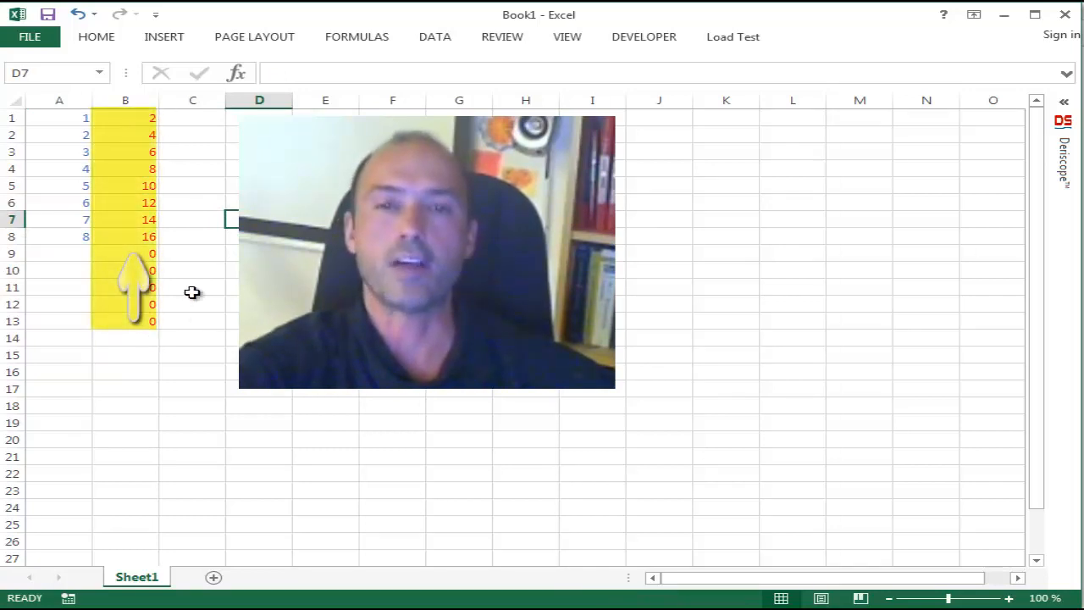
{"action": "mouse_move", "coordinate": [144, 254]}
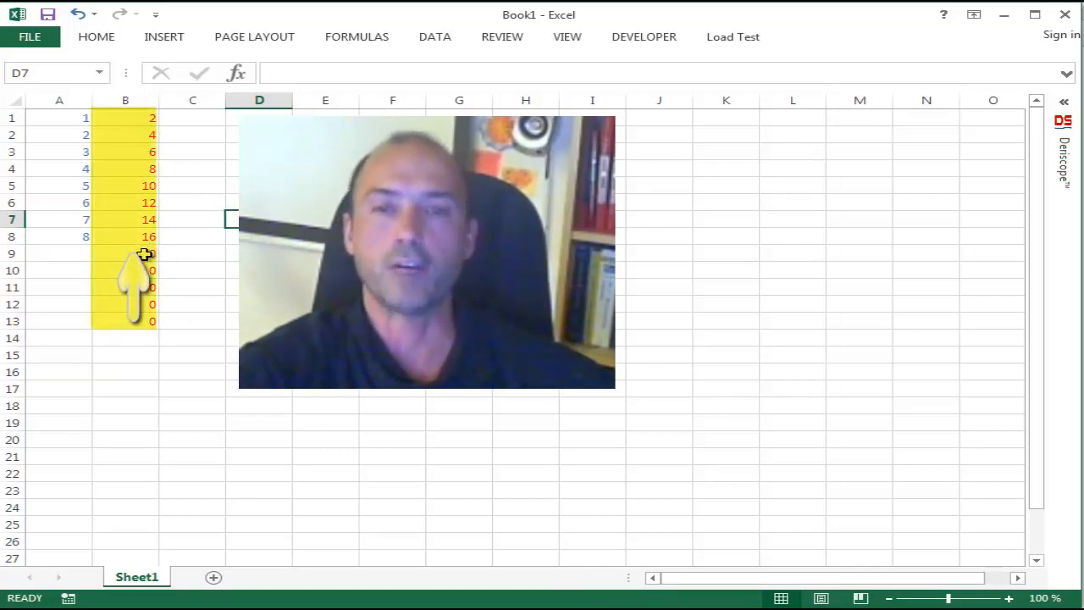
{"action": "left_click", "coordinate": [125, 253]}
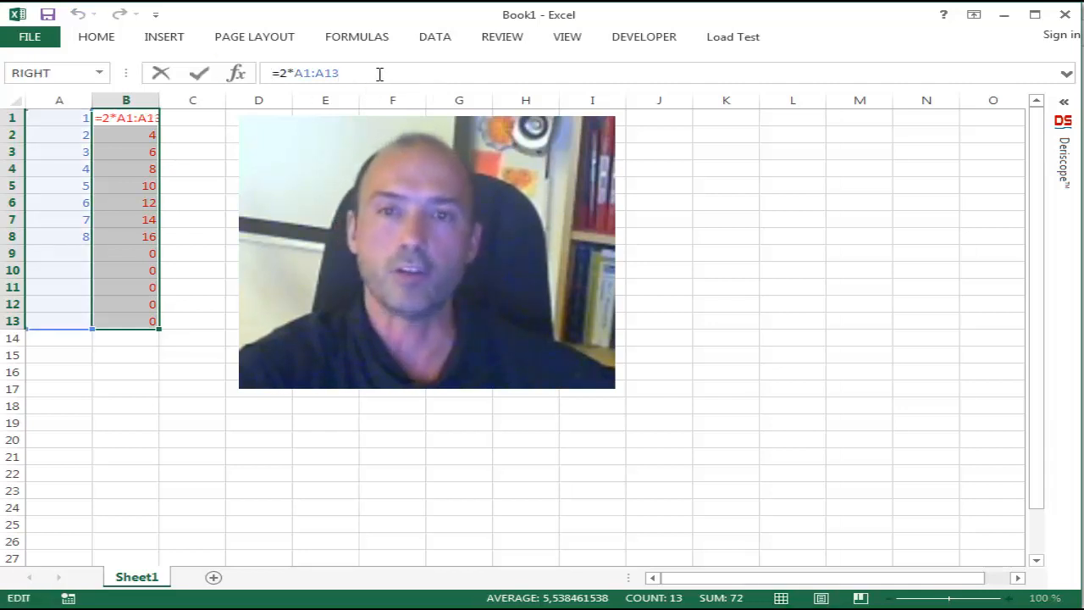
Step: Clear the doubling array formula from B1:B13 via the right-click Clear Contents
{"action": "right_click", "coordinate": [304, 73]}
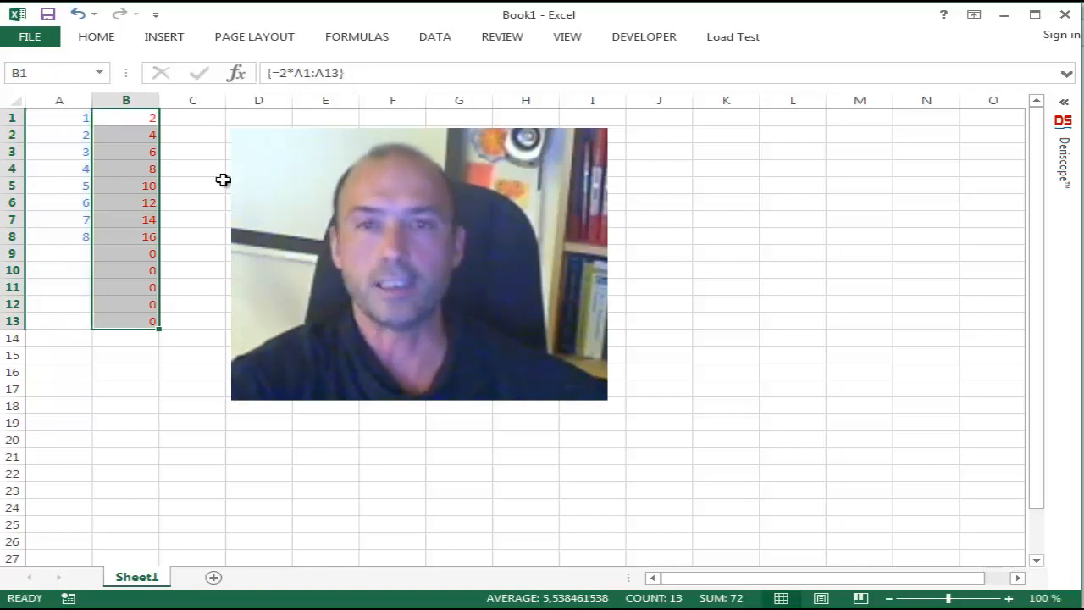
{"action": "right_click", "coordinate": [153, 153]}
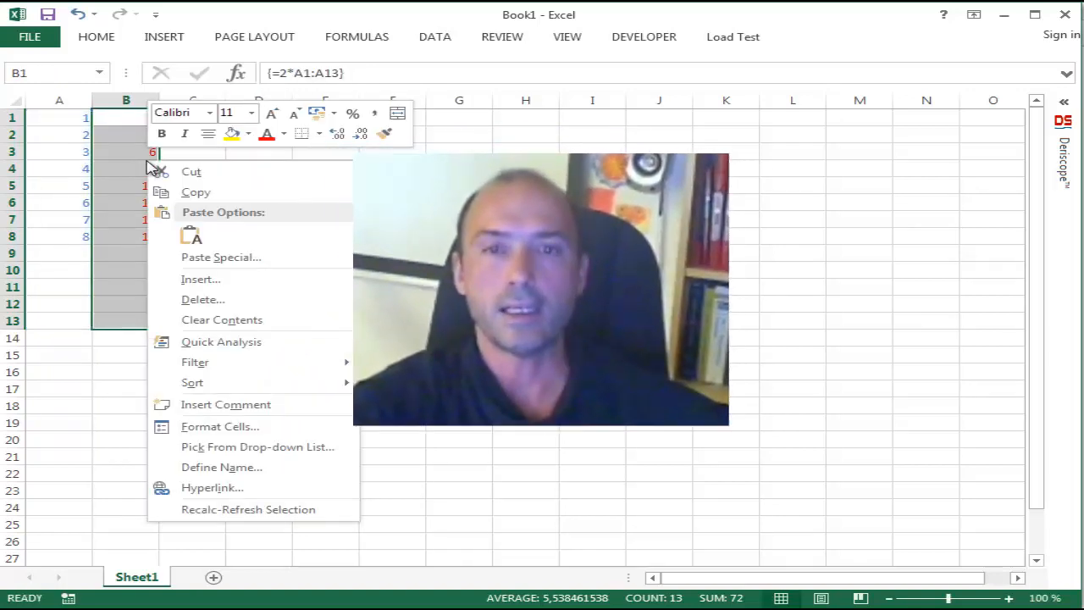
{"action": "mouse_move", "coordinate": [222, 319]}
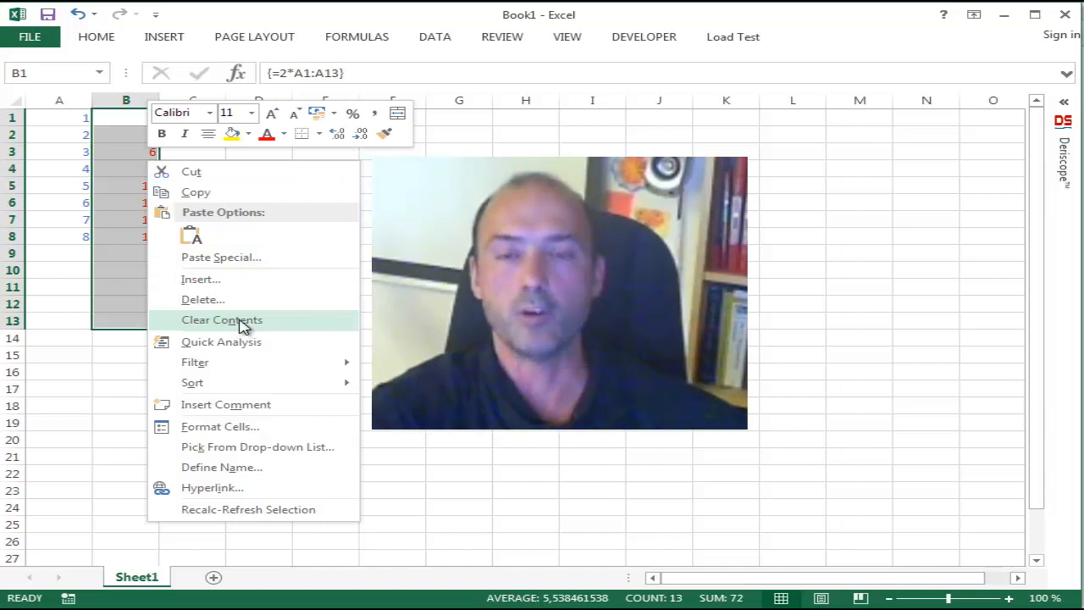
{"action": "left_click", "coordinate": [221, 319]}
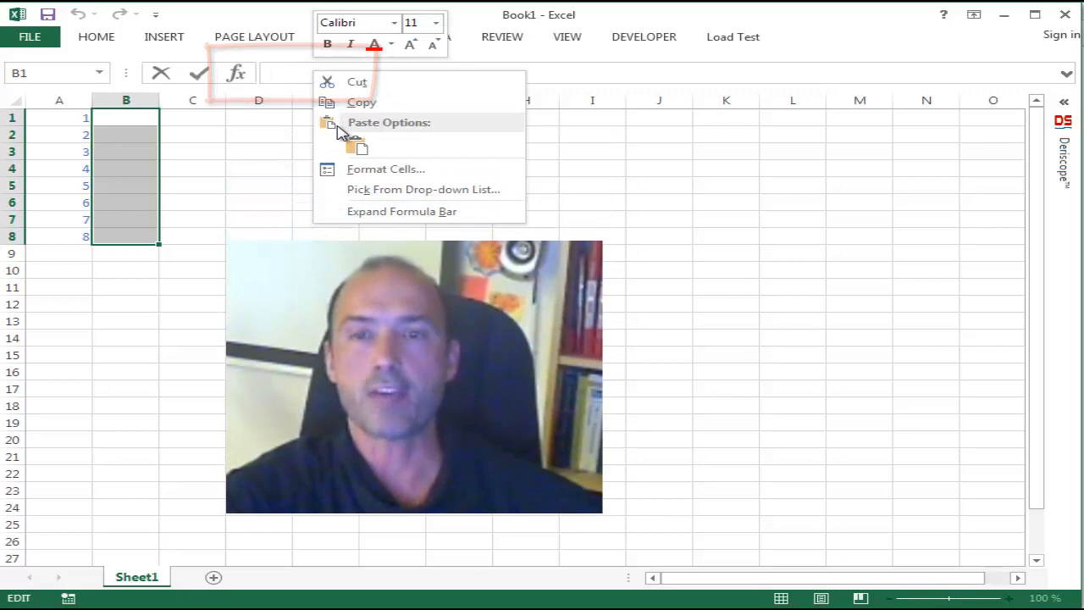
Step: Enter the array formula {=2*A1:A8} across B1:B8, showing 2 through 16
{"action": "left_click", "coordinate": [356, 142]}
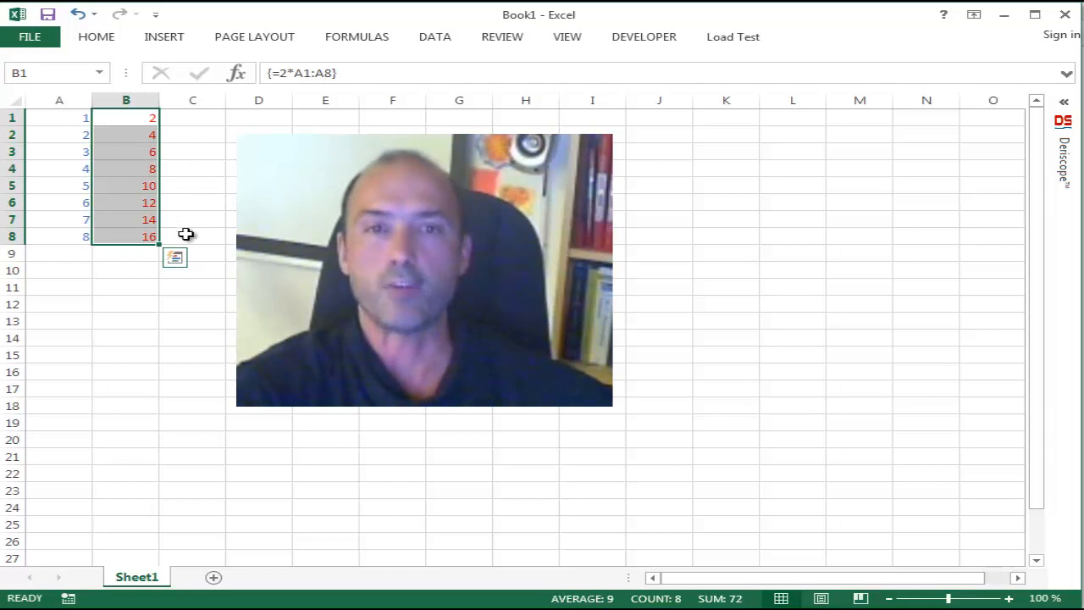
{"action": "left_click", "coordinate": [259, 201]}
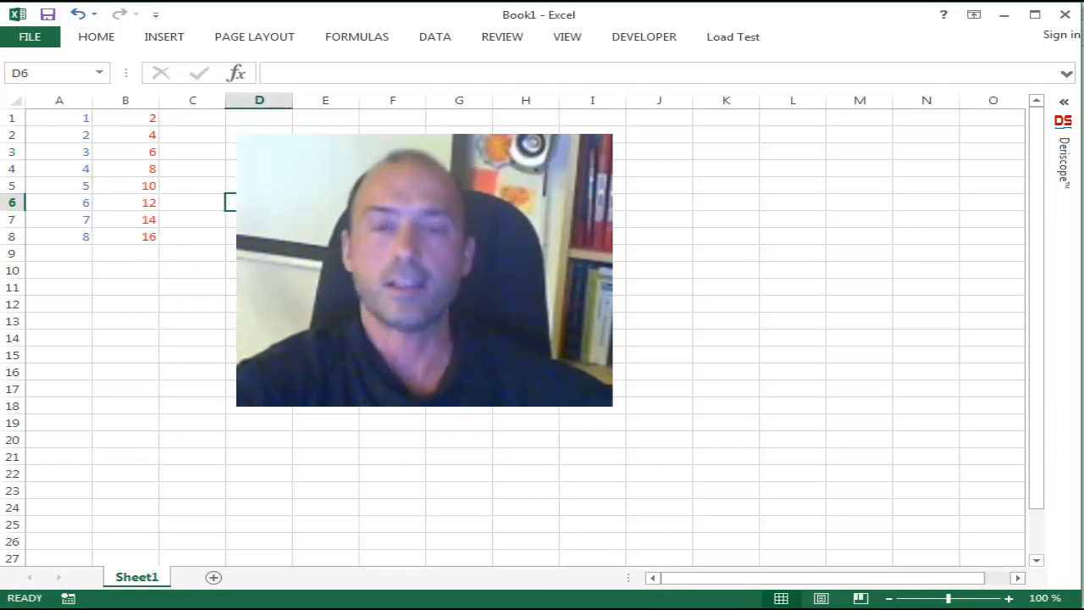